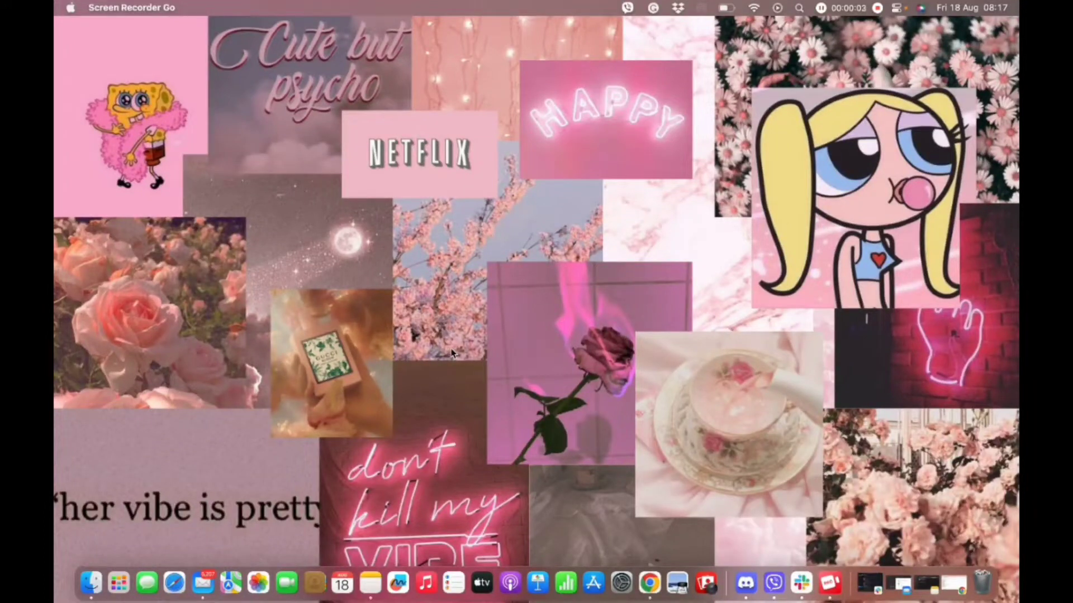
mouse_move(496, 334)
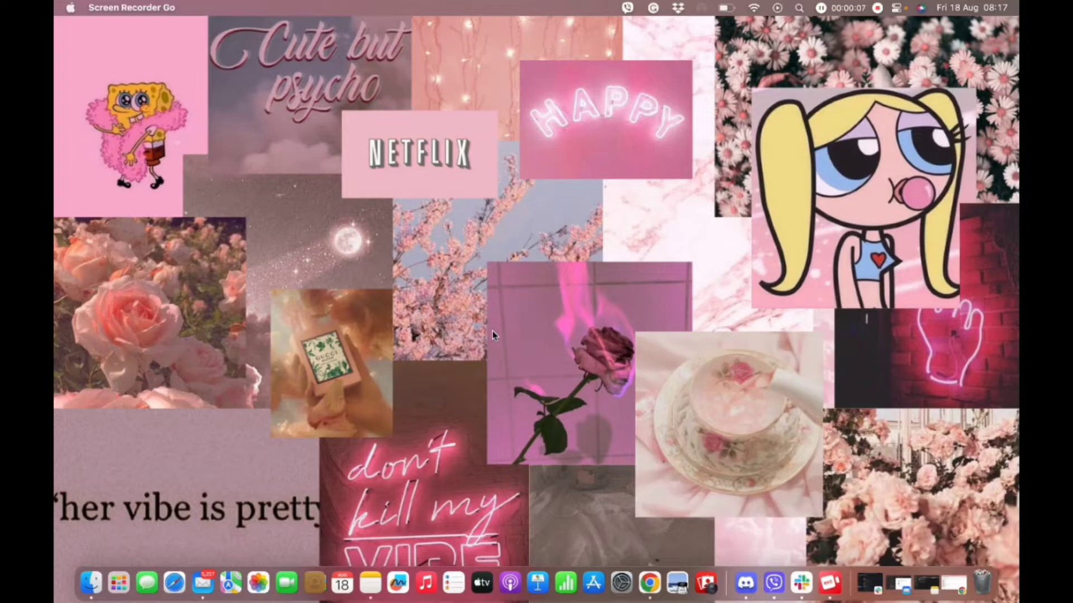
mouse_move(541, 332)
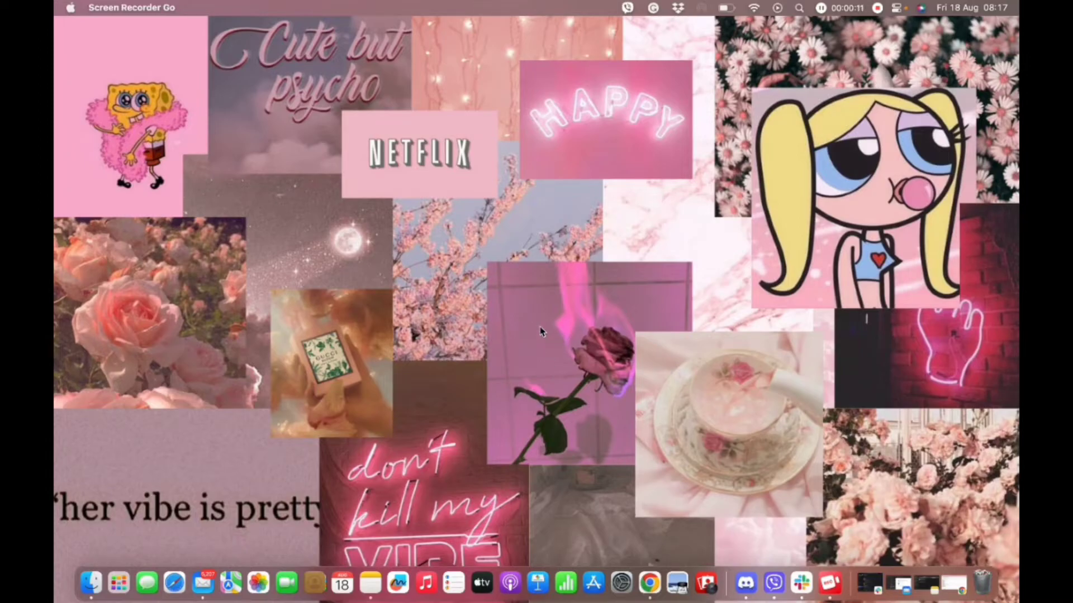
- Search 'venmo sign up' in Chrome and reach Venmo's sign-up page from the results
left_click(647, 584)
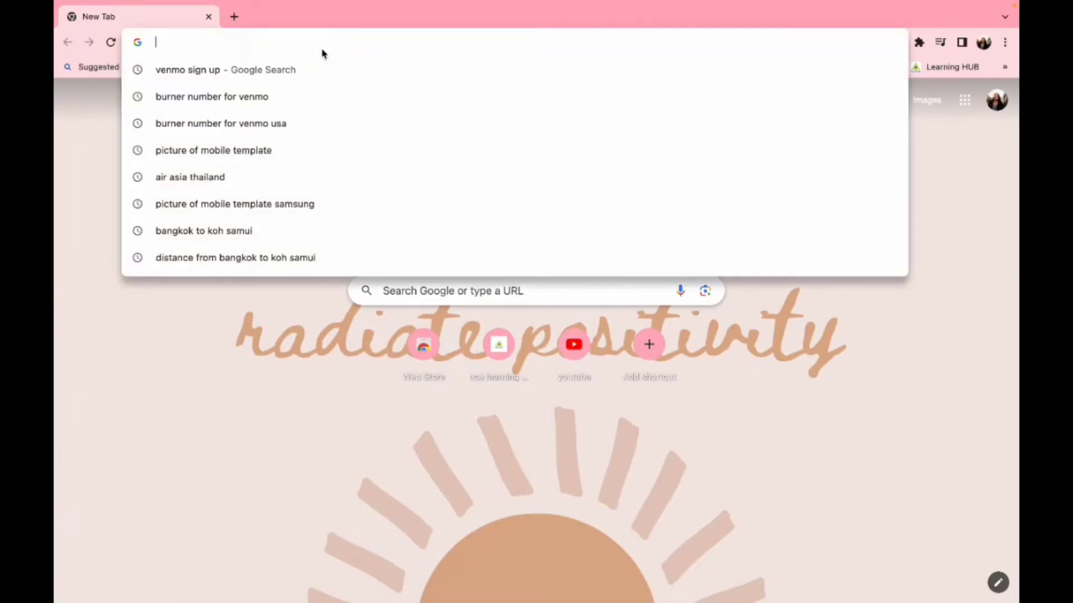
left_click(225, 69)
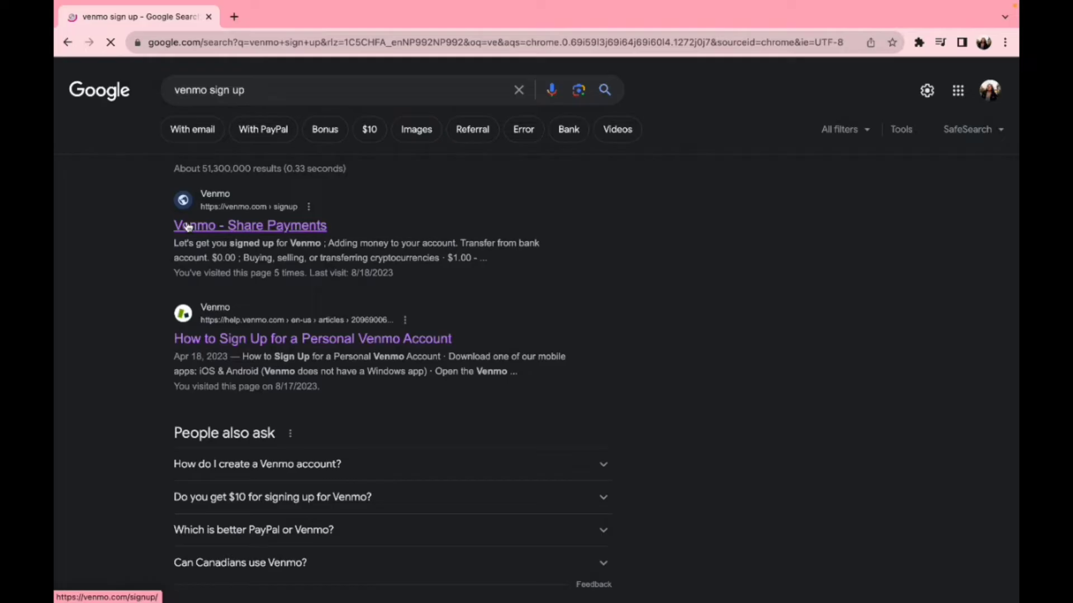
left_click(249, 225)
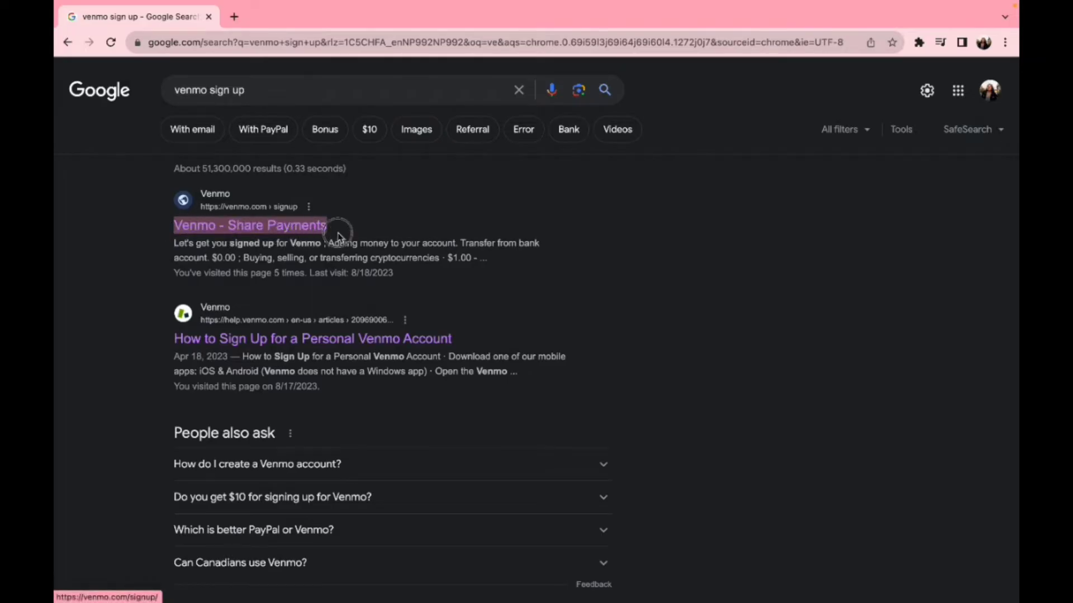
mouse_move(373, 220)
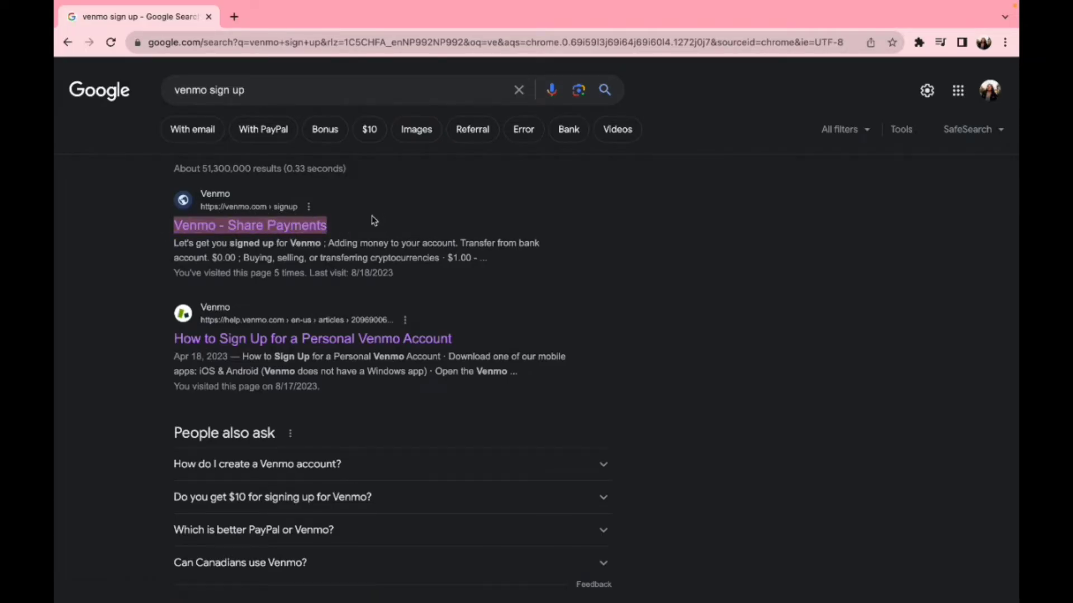
left_click(249, 225)
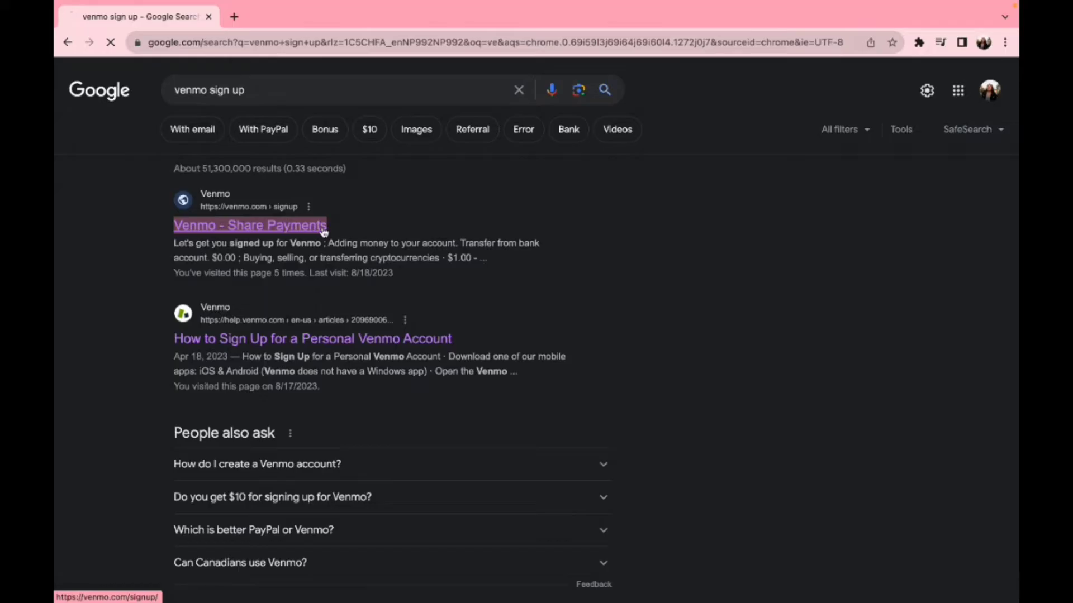
left_click(249, 225)
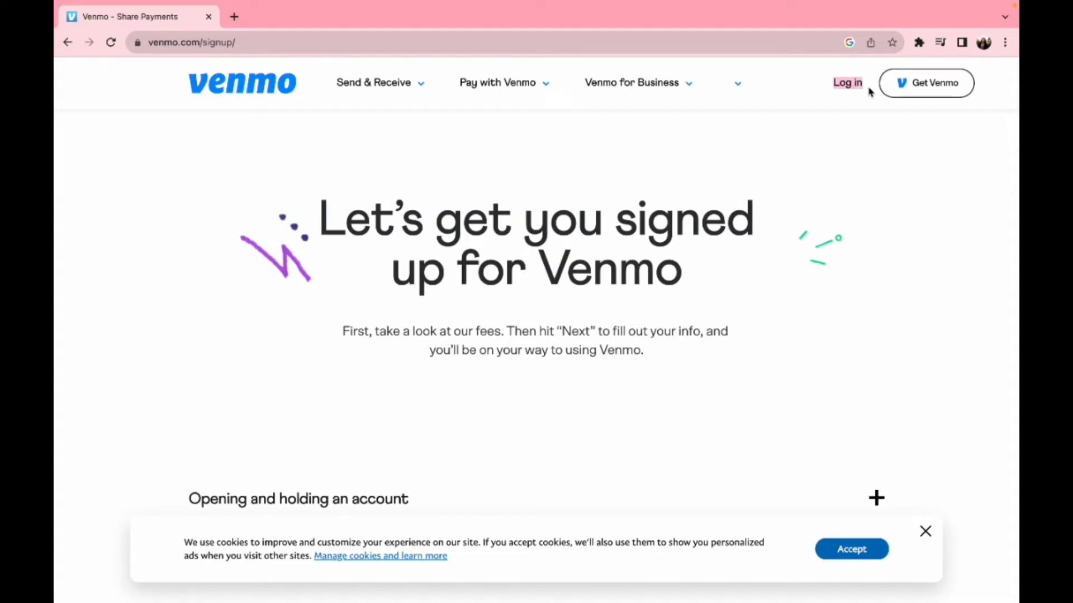
- Go to Venmo's log in page and fill the account field with a saved email address
left_click(845, 82)
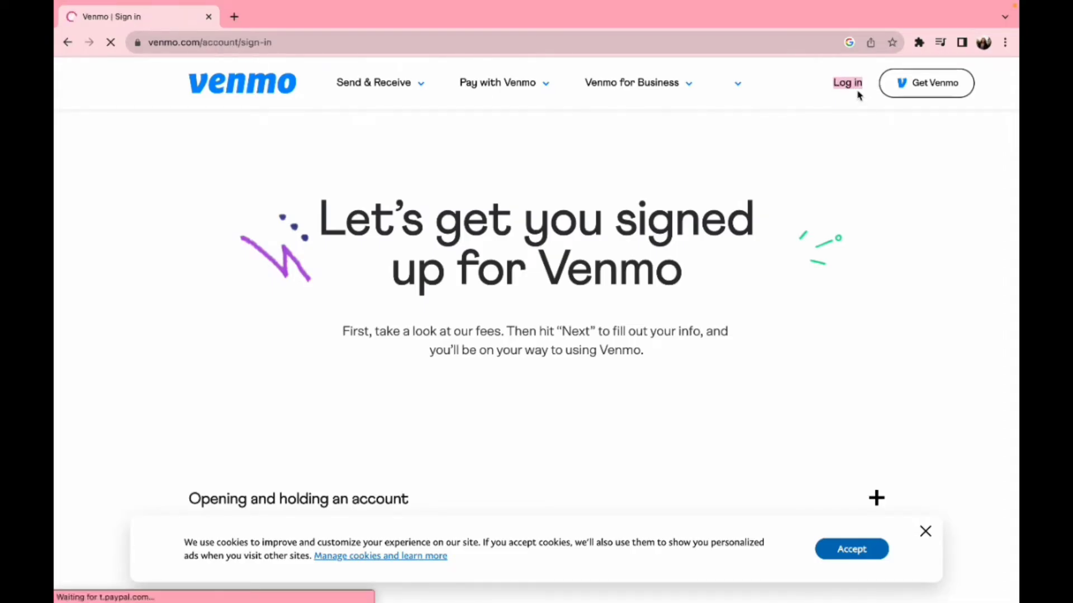
left_click(847, 83)
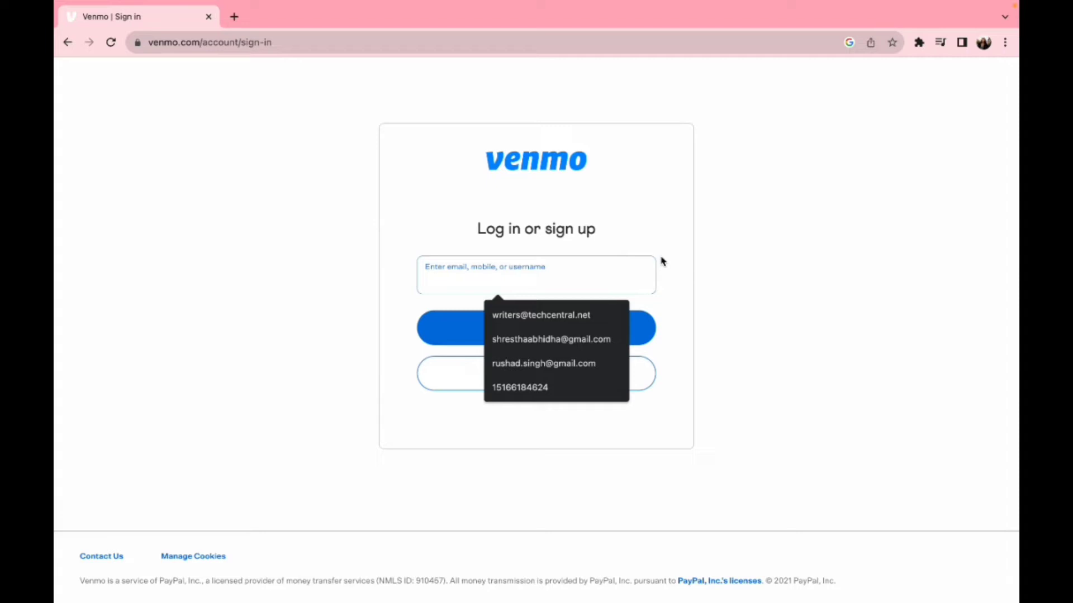
left_click(550, 339)
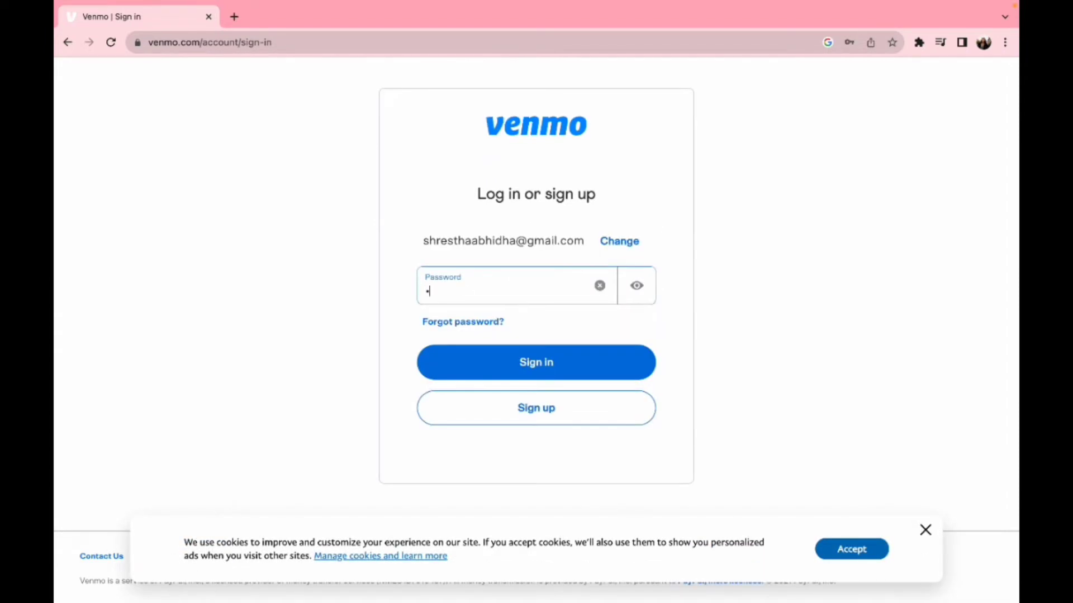
- Enter the password, submit the sign-in, and dismiss the cookie notice
type("password")
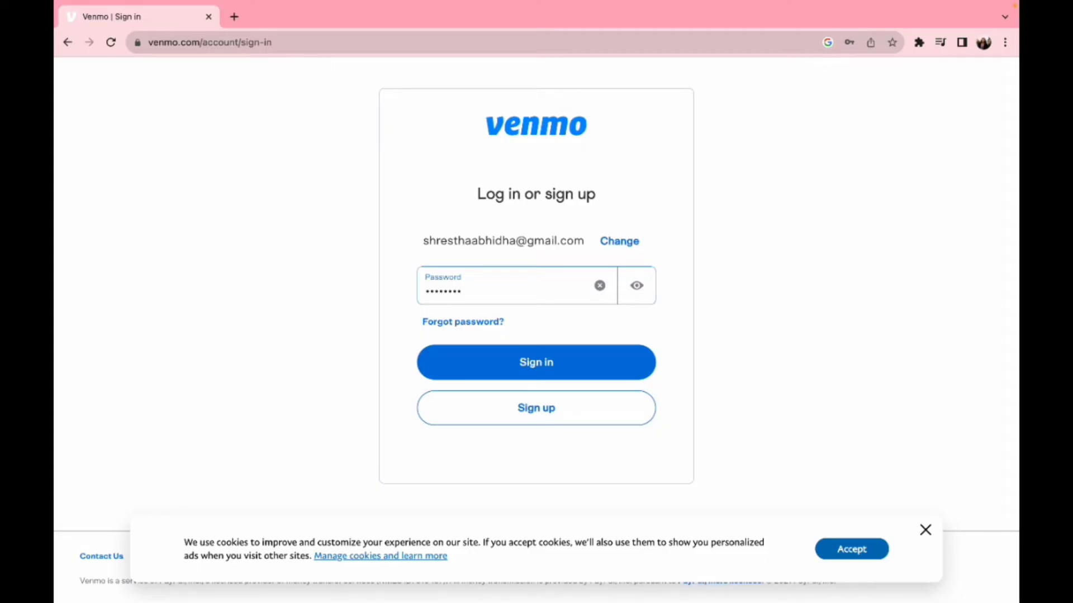
type("••")
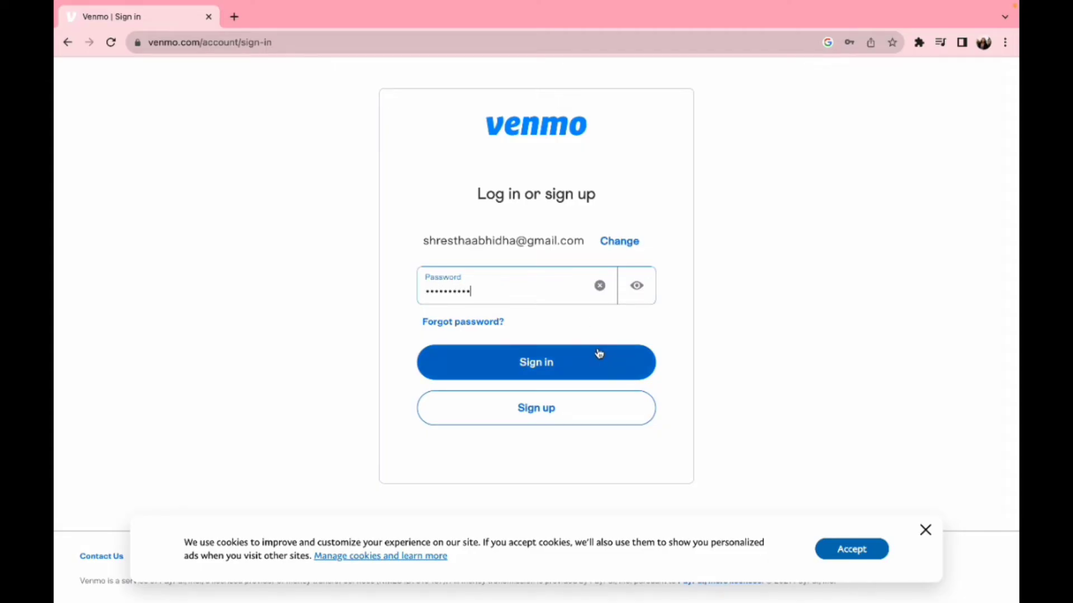
left_click(535, 362)
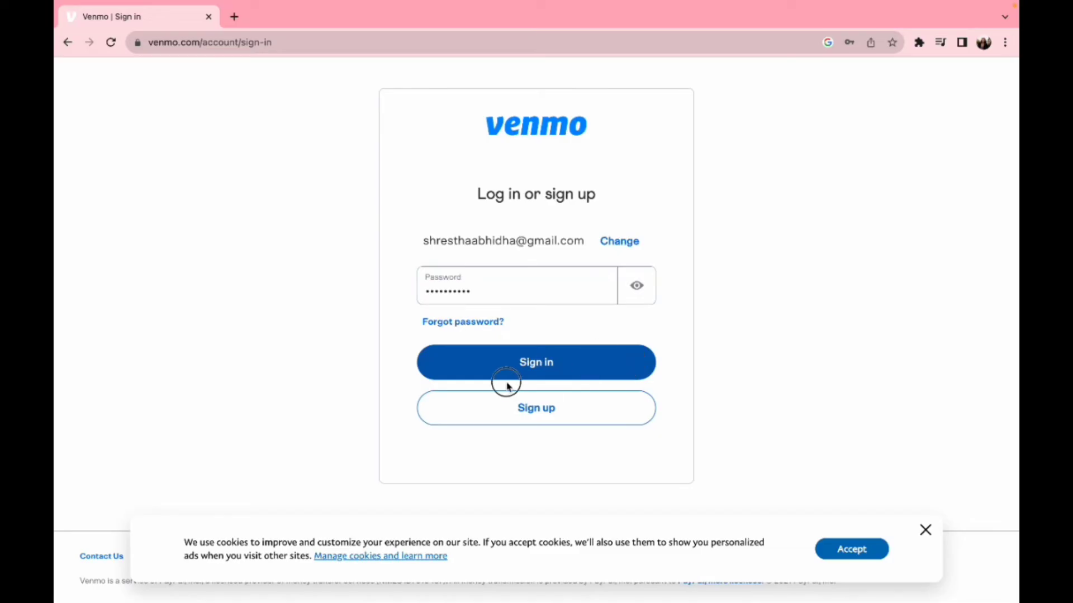
mouse_move(583, 371)
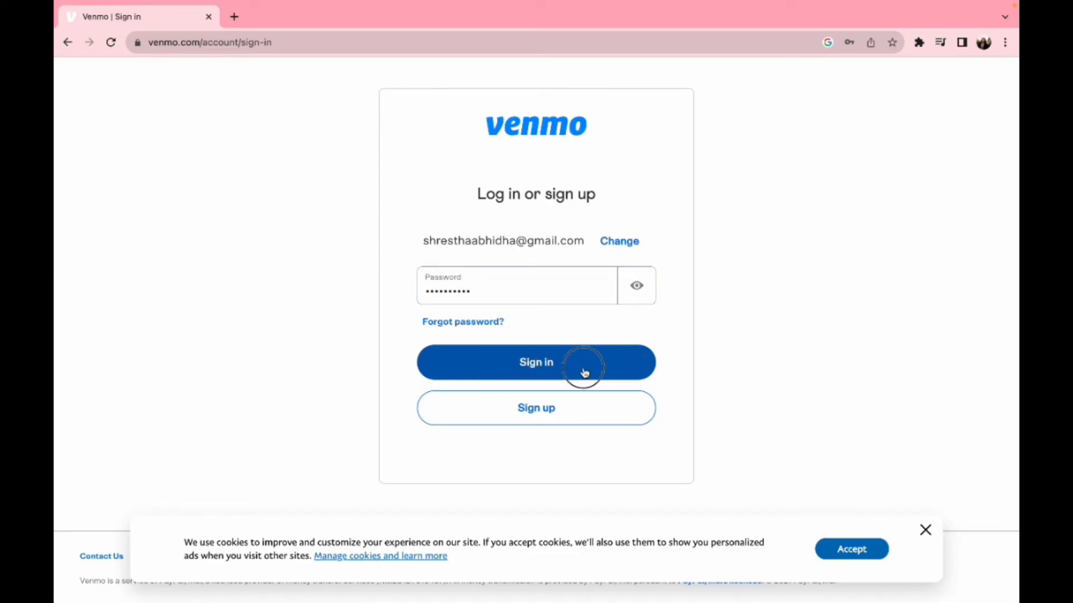
mouse_move(743, 402)
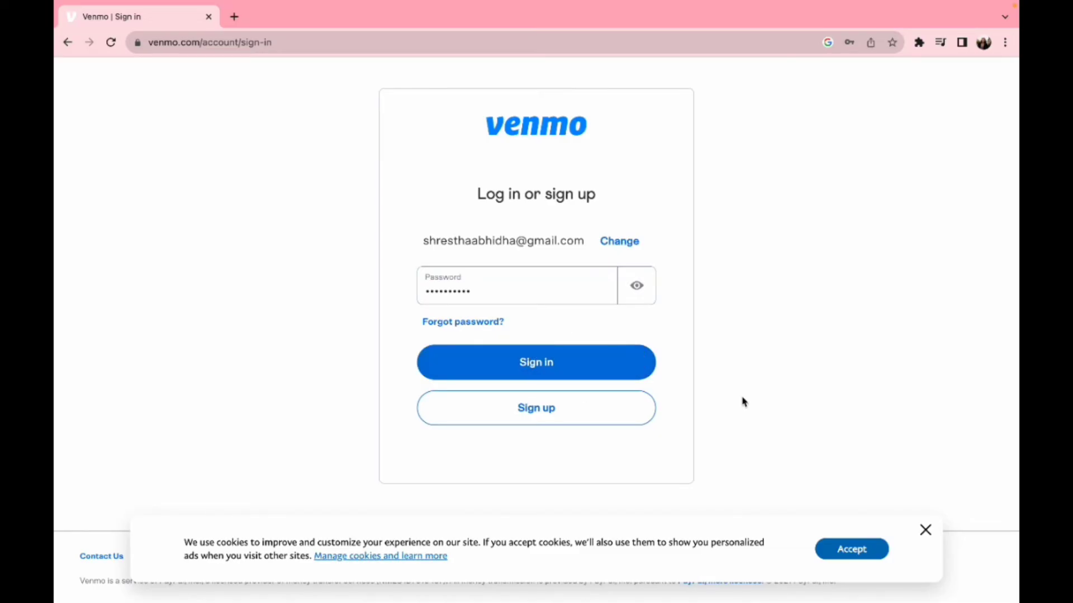
left_click(925, 530)
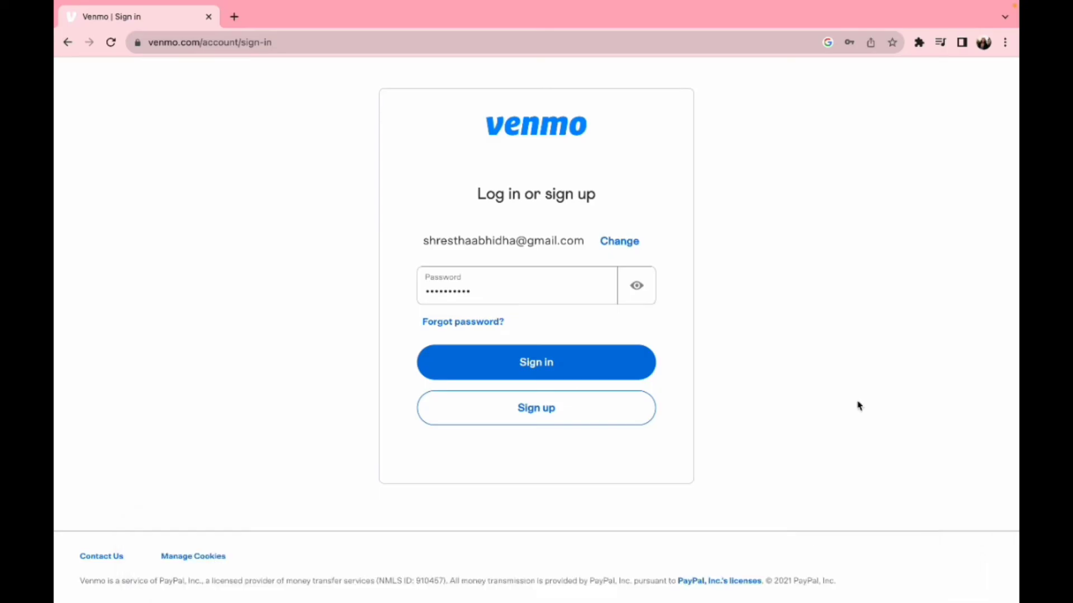